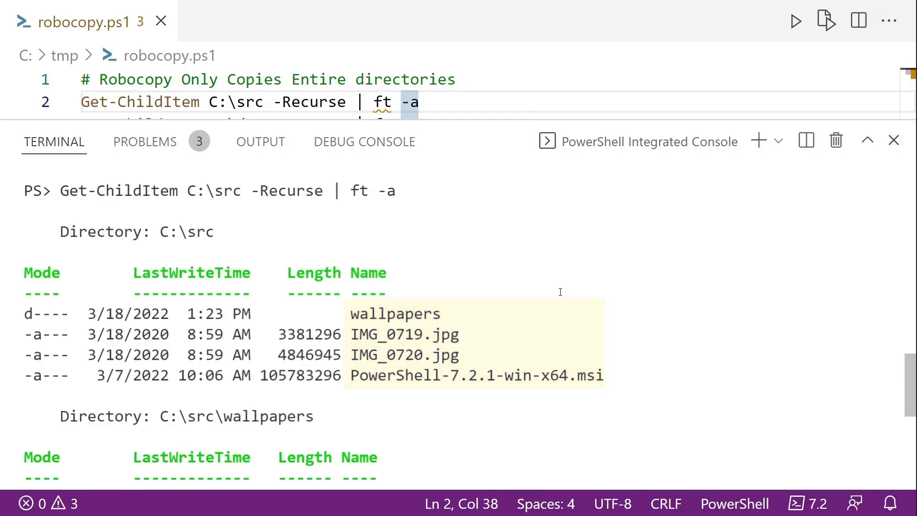
Step: Scroll through the output of Get-ChildItem D:\dst and robocopy c:\src d:\dst
{"action": "scroll", "scroll_direction": "down", "scroll_amount": 3}
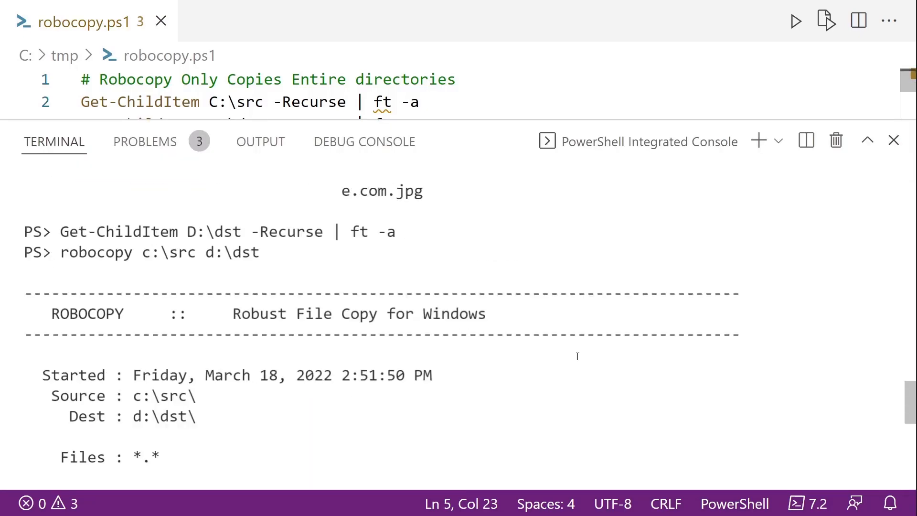
{"action": "scroll", "scroll_direction": "down", "scroll_amount": 3}
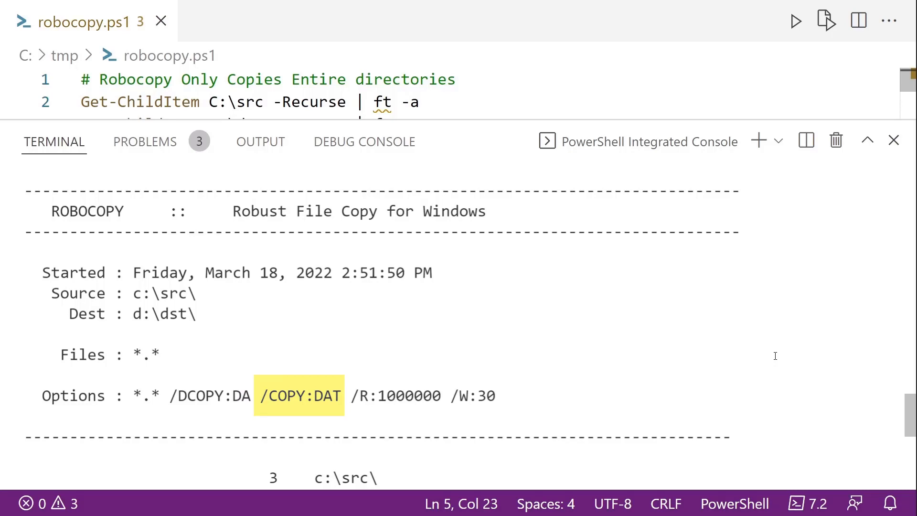
{"action": "left_click", "coordinate": [299, 395]}
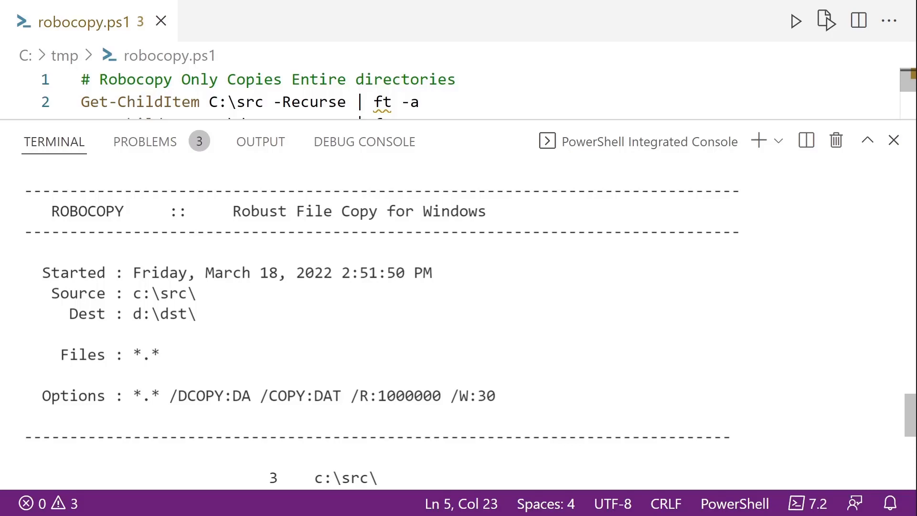
{"action": "double_click", "coordinate": [394, 395]}
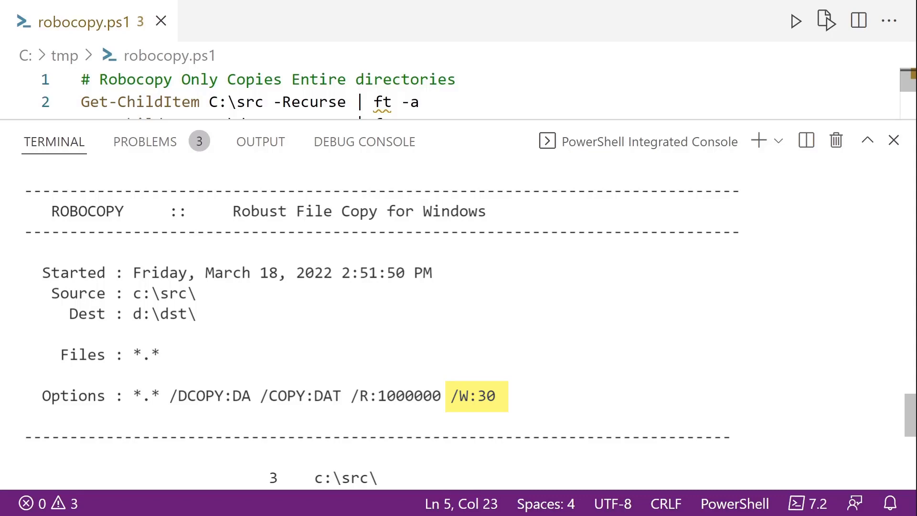
{"action": "scroll", "scroll_direction": "down", "scroll_amount": 3}
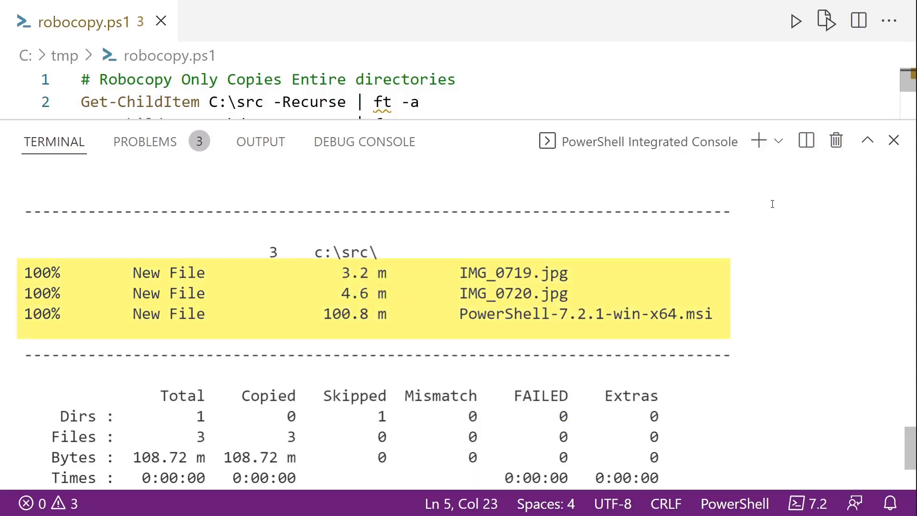
{"action": "scroll", "scroll_direction": "down", "scroll_amount": 3}
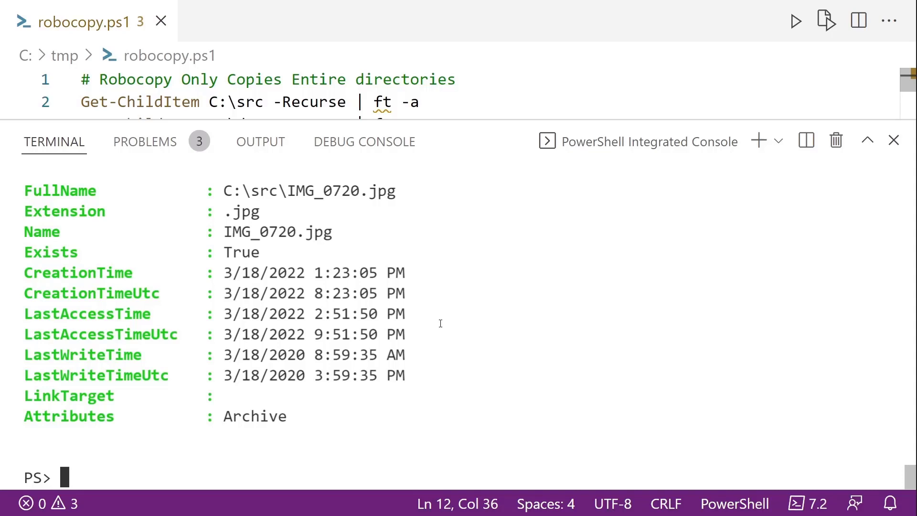
Step: Scroll back through the Get-Item and Get-Acl output for C:\src\IMG_0720.jpg
{"action": "scroll", "scroll_direction": "up", "scroll_amount": 3}
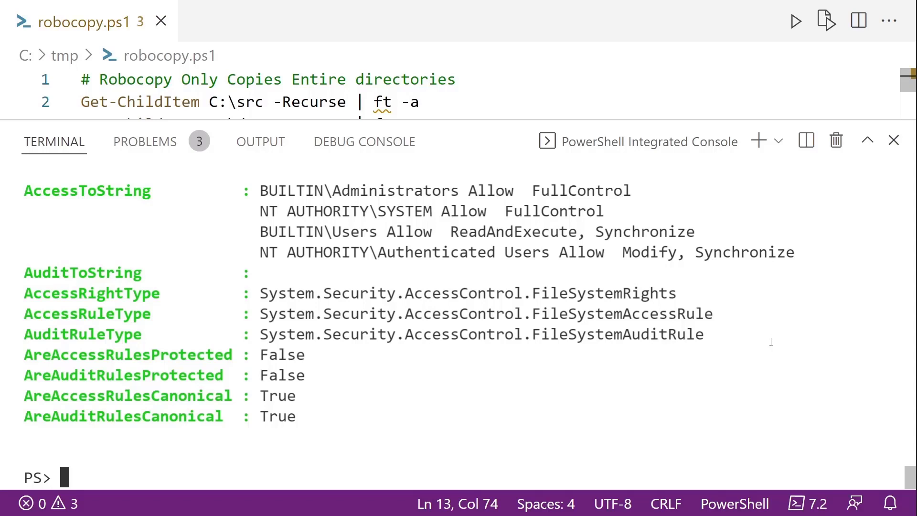
{"action": "scroll", "scroll_direction": "up", "scroll_amount": 3}
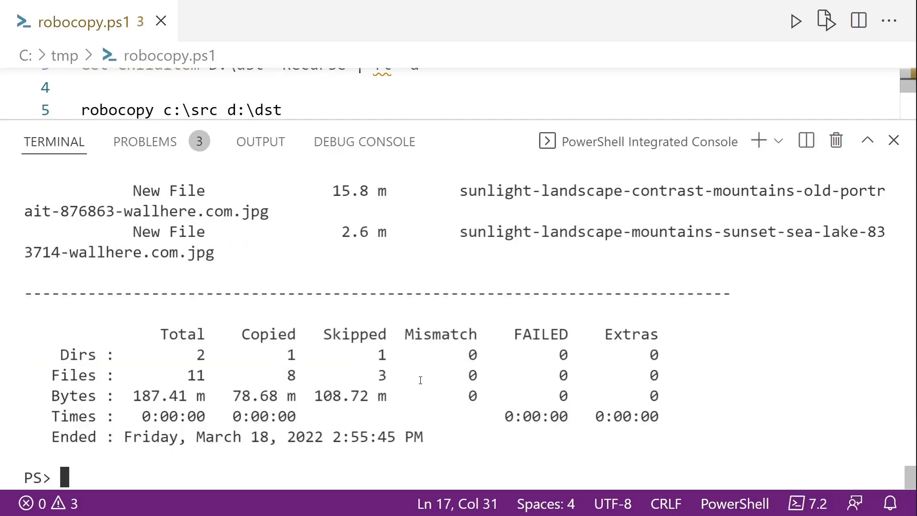
Step: Review the /L /MIR list-only output showing the wallpapers folder and eight new files
{"action": "scroll", "scroll_direction": "up", "scroll_amount": 3}
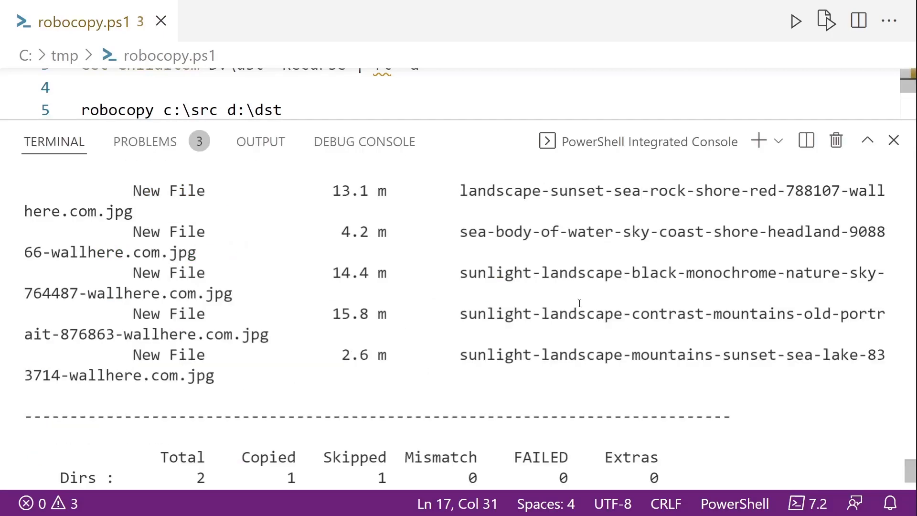
{"action": "scroll", "scroll_direction": "up", "scroll_amount": 3}
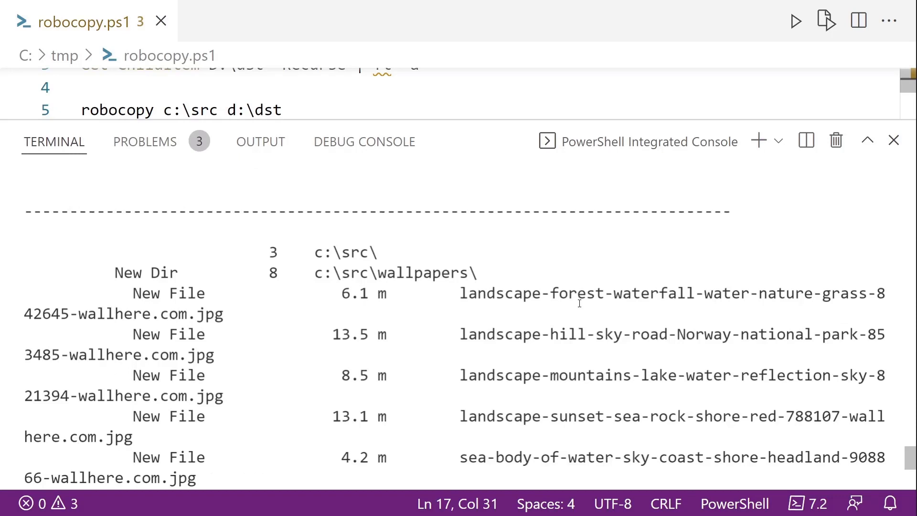
{"action": "scroll", "scroll_direction": "down", "scroll_amount": 3}
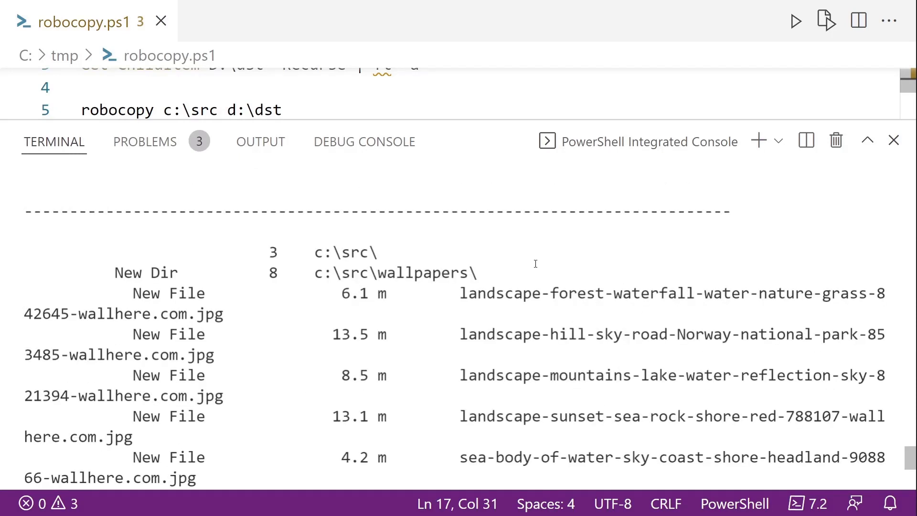
{"action": "scroll", "scroll_direction": "down", "scroll_amount": 3}
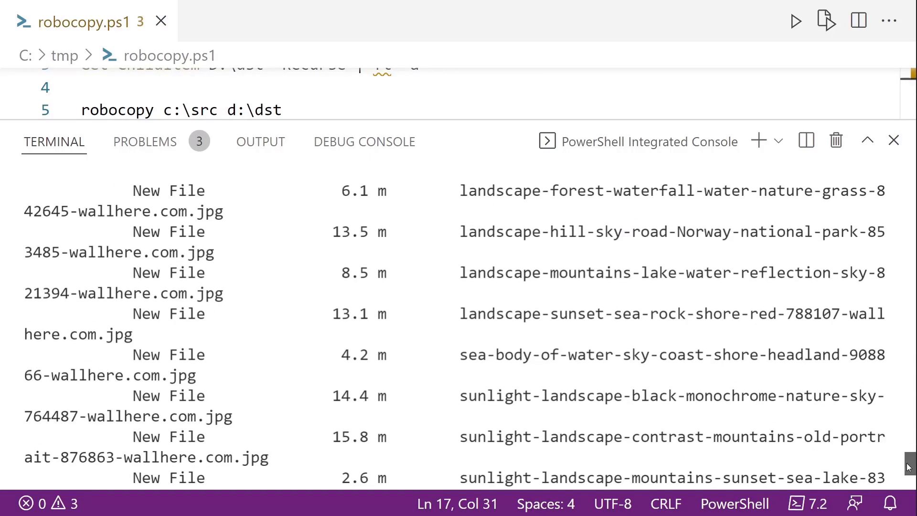
{"action": "scroll", "scroll_direction": "down", "scroll_amount": 3}
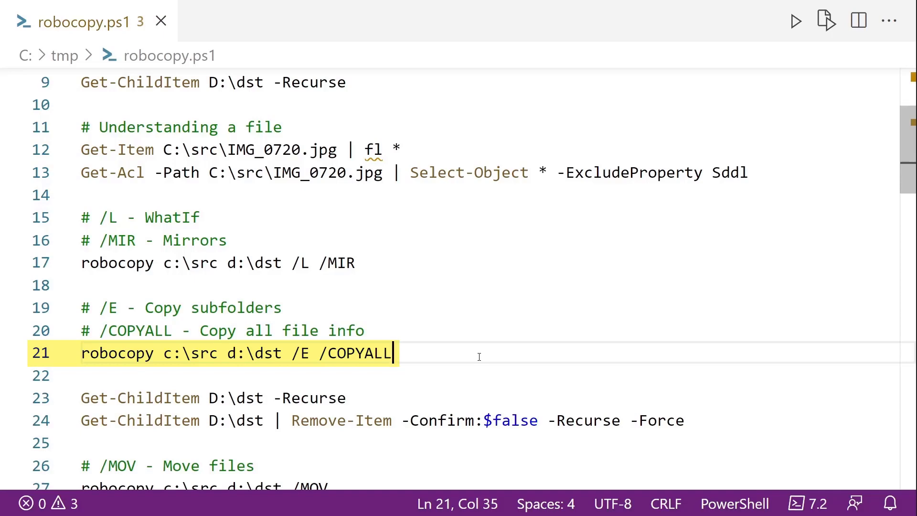
Step: Run robocopy c:\src d:\dst /E /COPYALL and scroll back through its results
{"action": "left_click", "coordinate": [795, 20]}
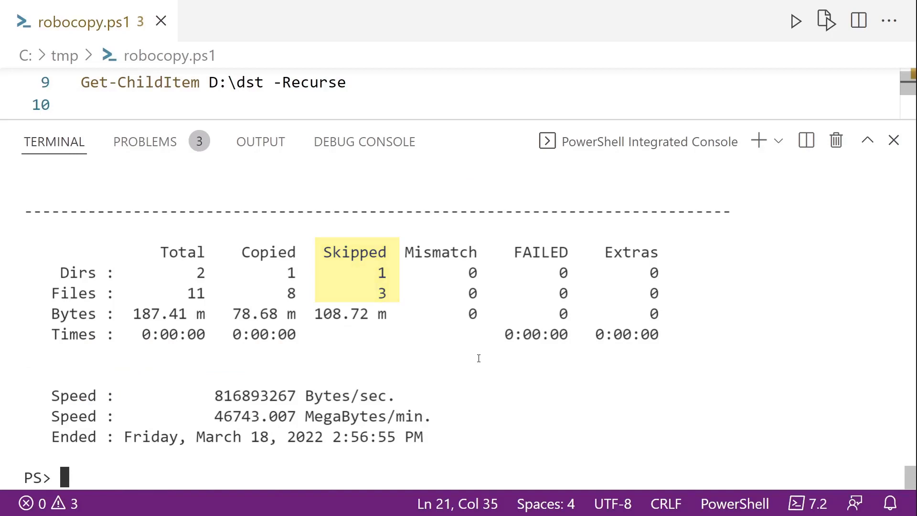
{"action": "scroll", "scroll_direction": "up", "scroll_amount": 3}
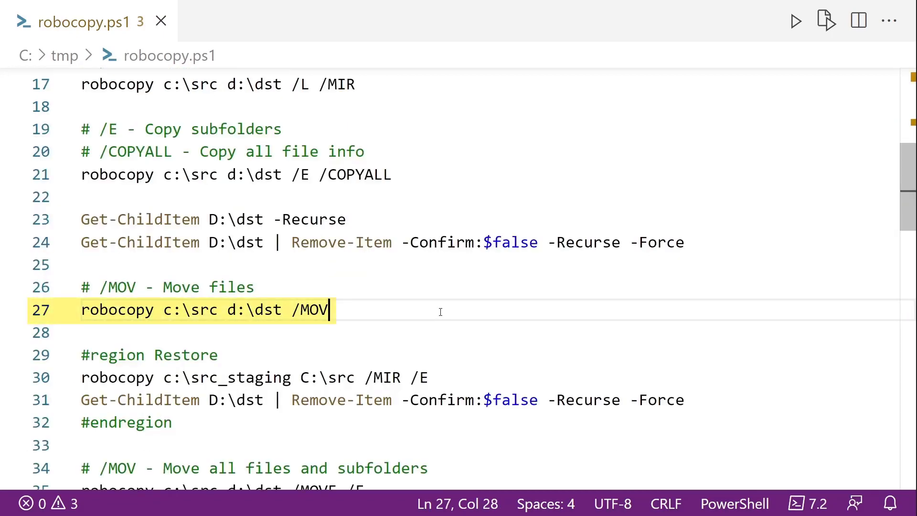
Step: Fold the Restore region and run robocopy c:\src d:\dst /MOVE /E
{"action": "left_click", "coordinate": [68, 355]}
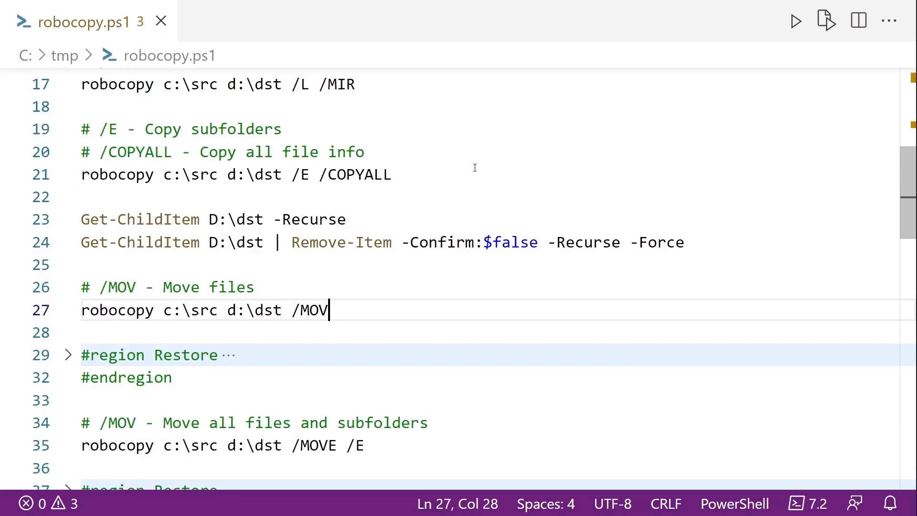
{"action": "mouse_move", "coordinate": [280, 381]}
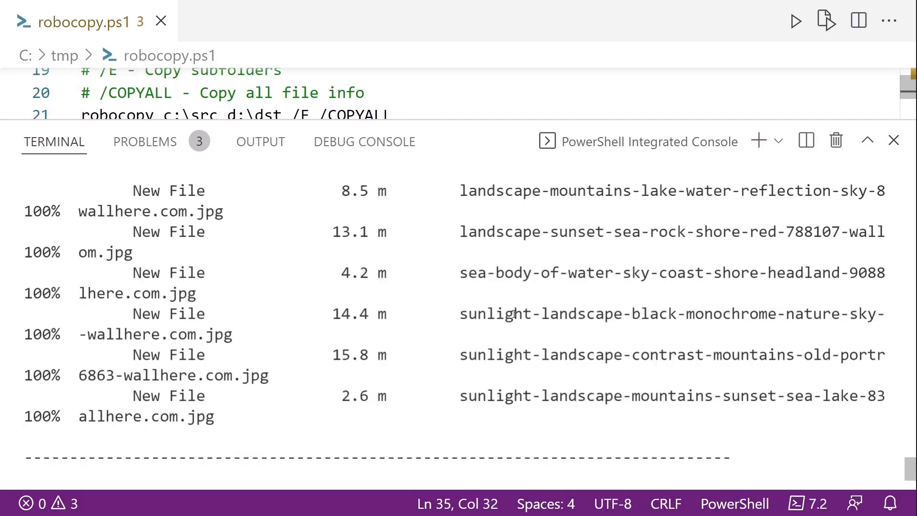
{"action": "scroll", "scroll_direction": "down", "scroll_amount": 3}
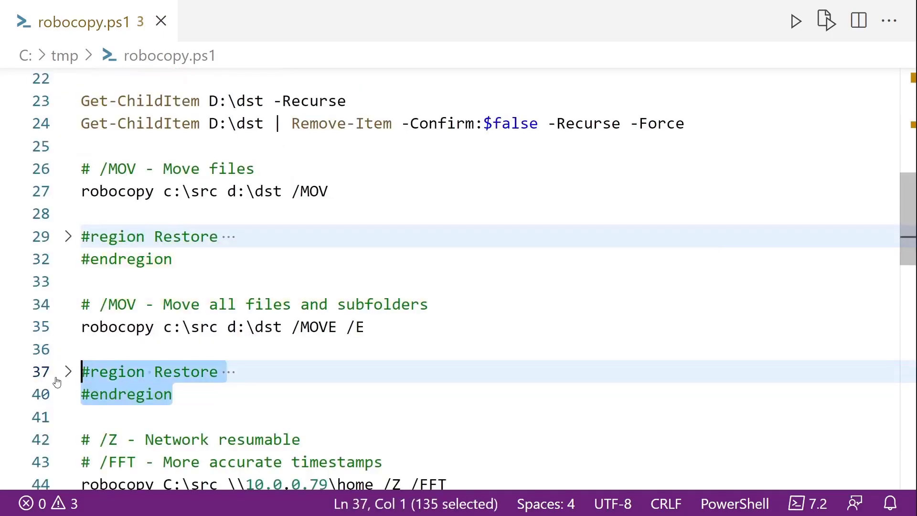
Step: Run the Restore block to reset c:\src and d:\dst after the move example
{"action": "left_click", "coordinate": [795, 21]}
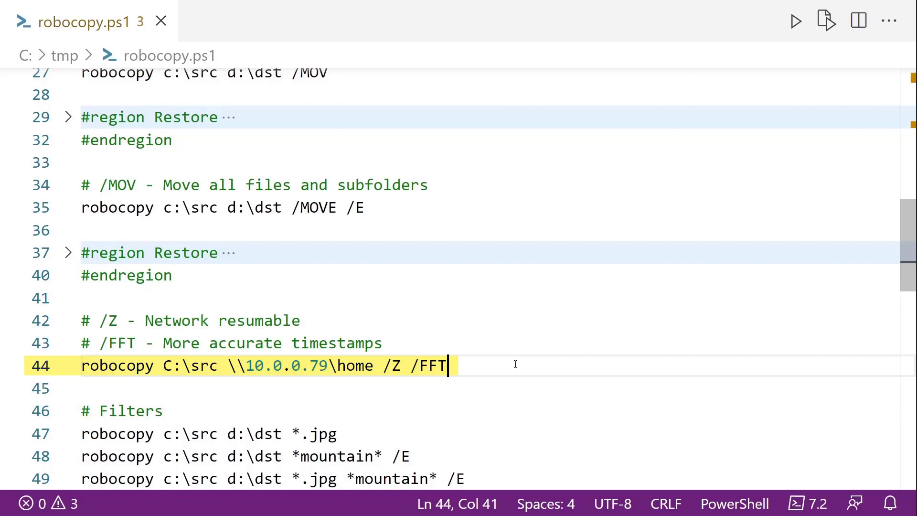
{"action": "mouse_move", "coordinate": [489, 364]}
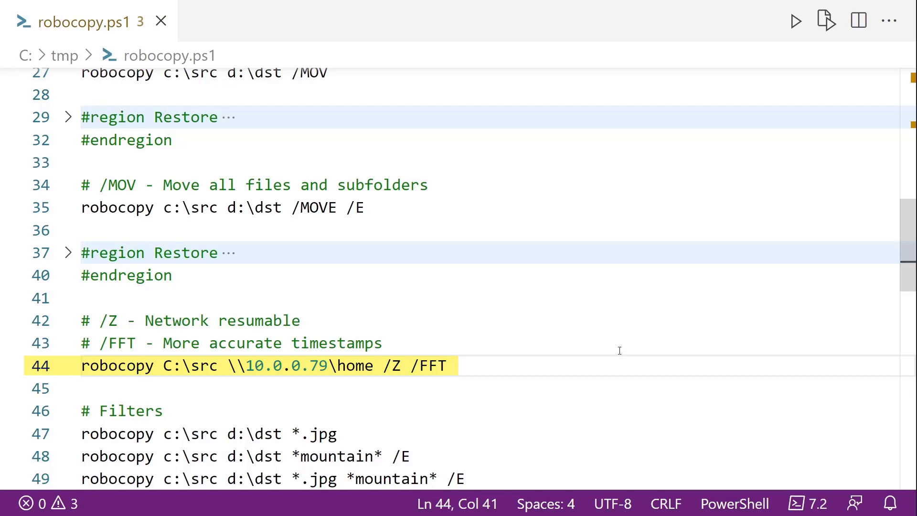
Step: Run the line 44 robocopy to \\10.0.0.79\home with /Z /FFT and review output
{"action": "left_click", "coordinate": [448, 365]}
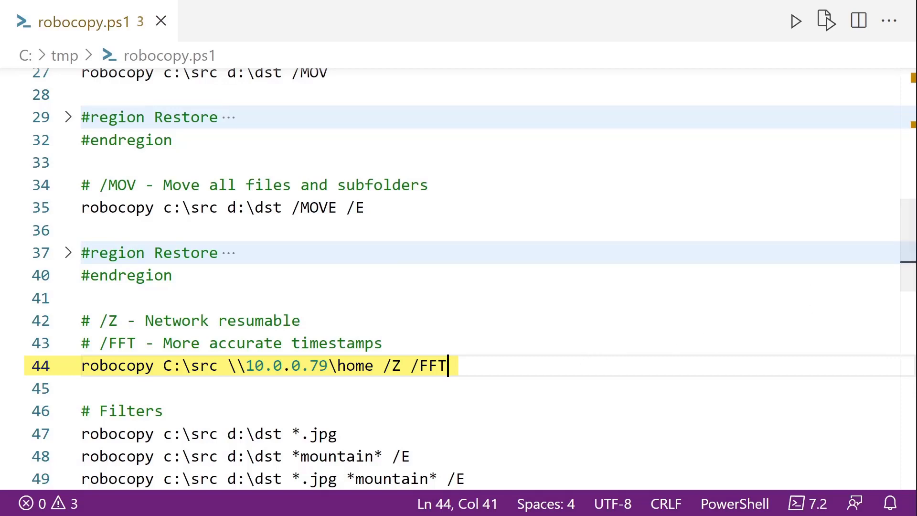
{"action": "left_click", "coordinate": [796, 20]}
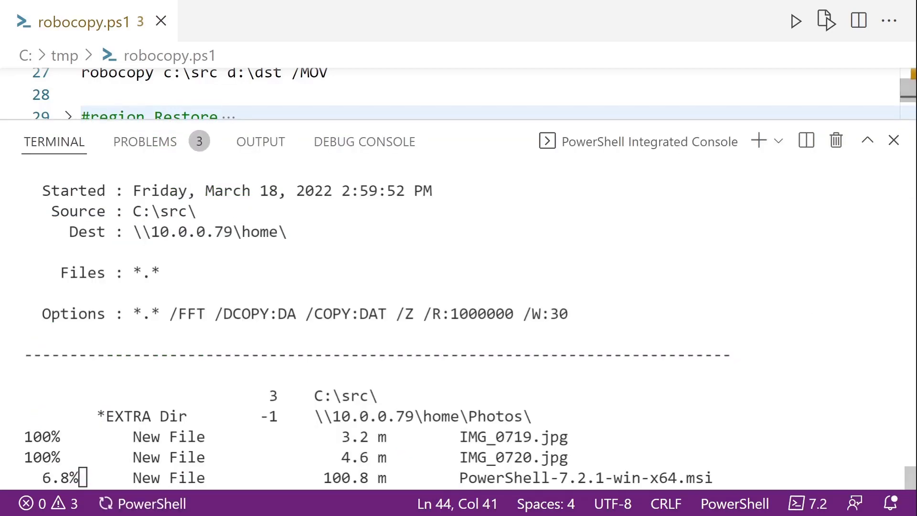
{"action": "scroll", "scroll_direction": "down", "scroll_amount": 3}
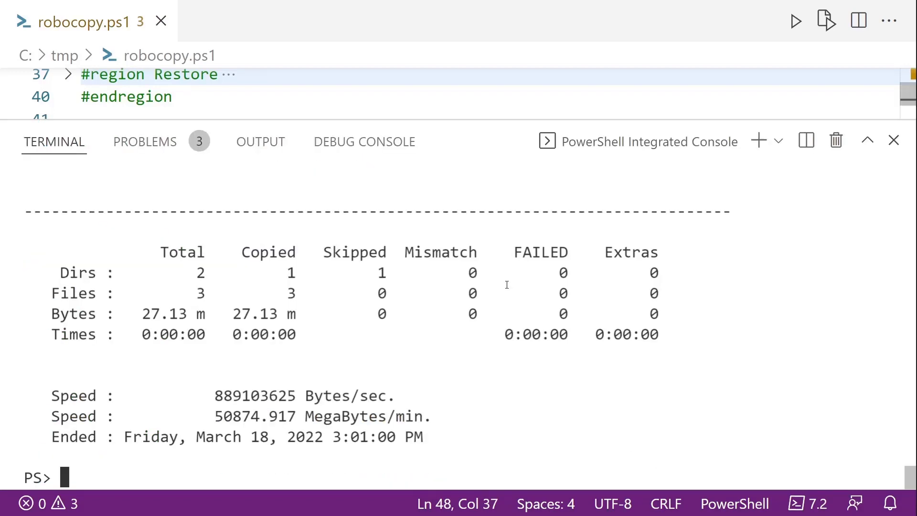
Step: Scroll up through the *mountain* /E filter copy output pulling wallpaper files
{"action": "scroll", "scroll_direction": "up", "scroll_amount": 3}
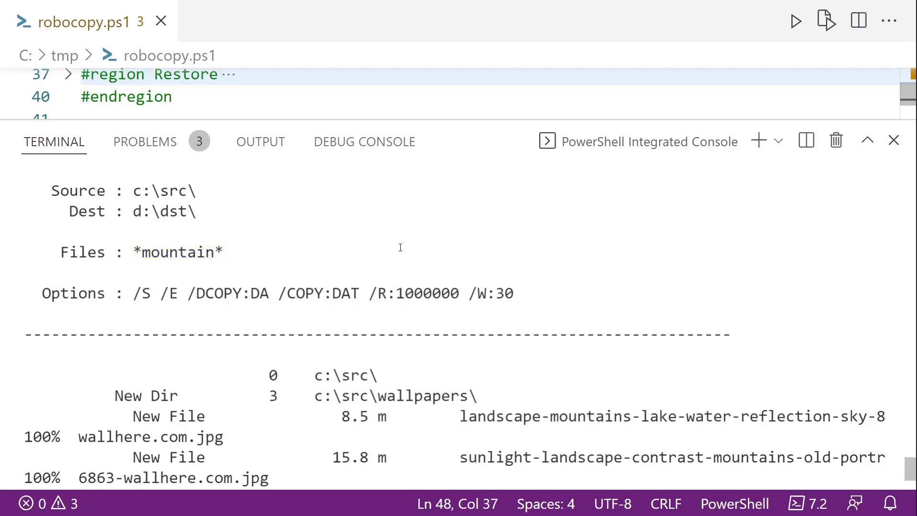
Step: Scroll through the *.jpg *mountain* copy results toward the next Restore region
{"action": "scroll", "scroll_direction": "down", "scroll_amount": 3}
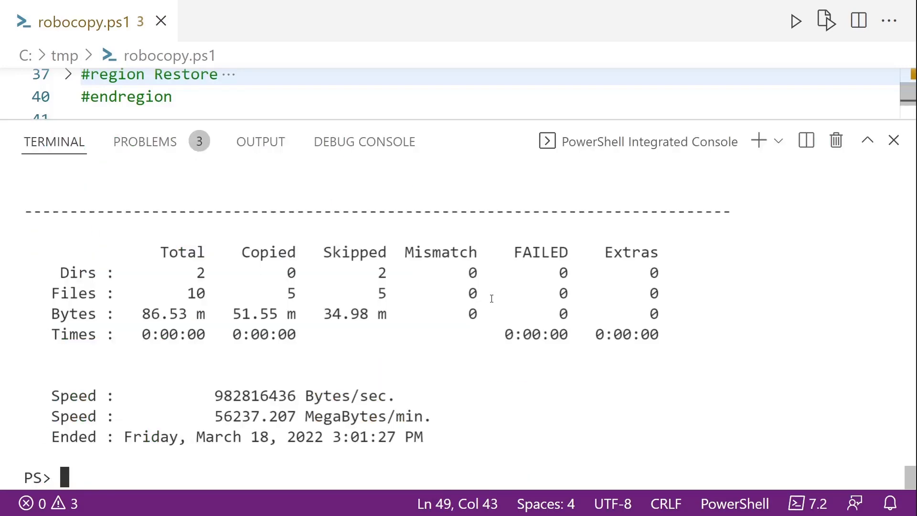
{"action": "mouse_move", "coordinate": [478, 316]}
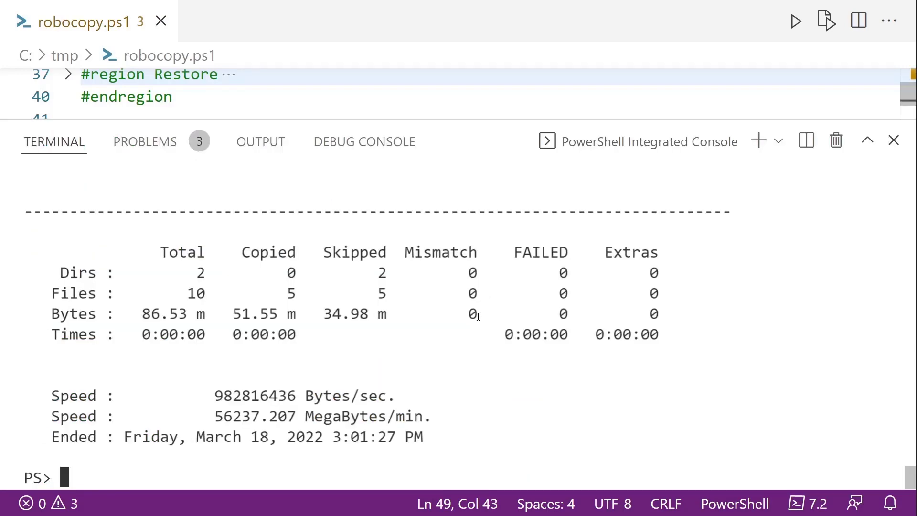
{"action": "scroll", "scroll_direction": "up", "scroll_amount": 3}
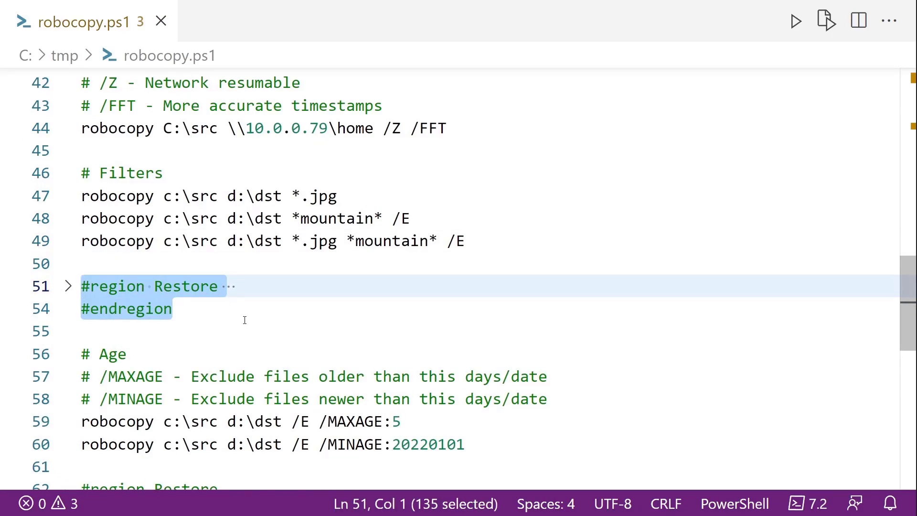
Step: Run the Restore block, then the /MAXAGE and /MINAGE:20220101 age-filter copies
{"action": "left_click", "coordinate": [409, 362]}
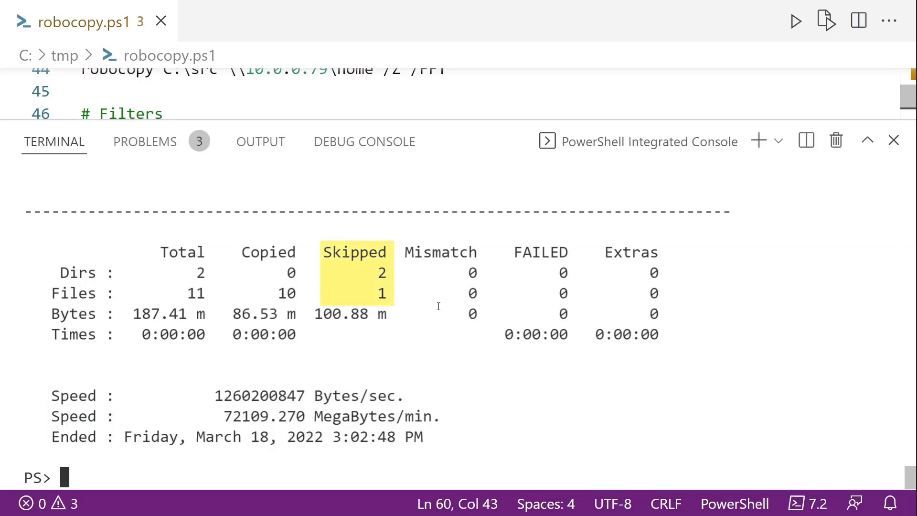
{"action": "mouse_move", "coordinate": [413, 293]}
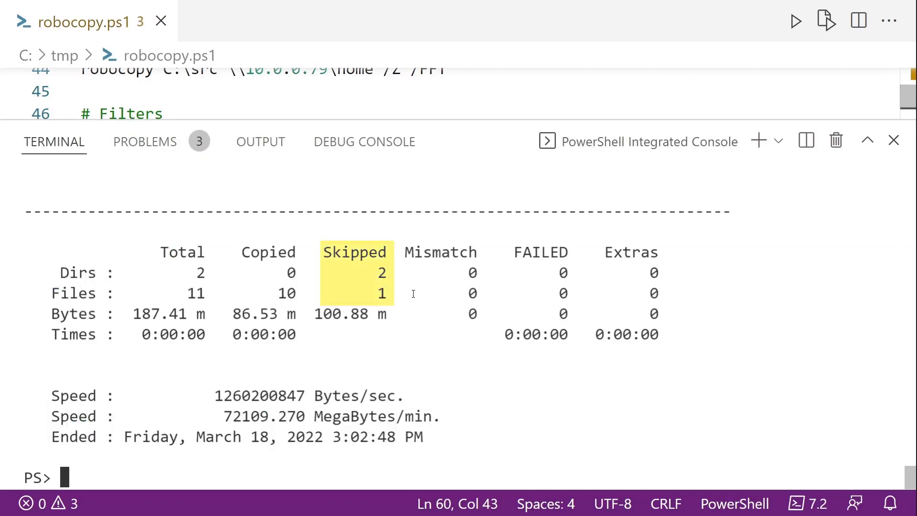
{"action": "left_click", "coordinate": [412, 294]}
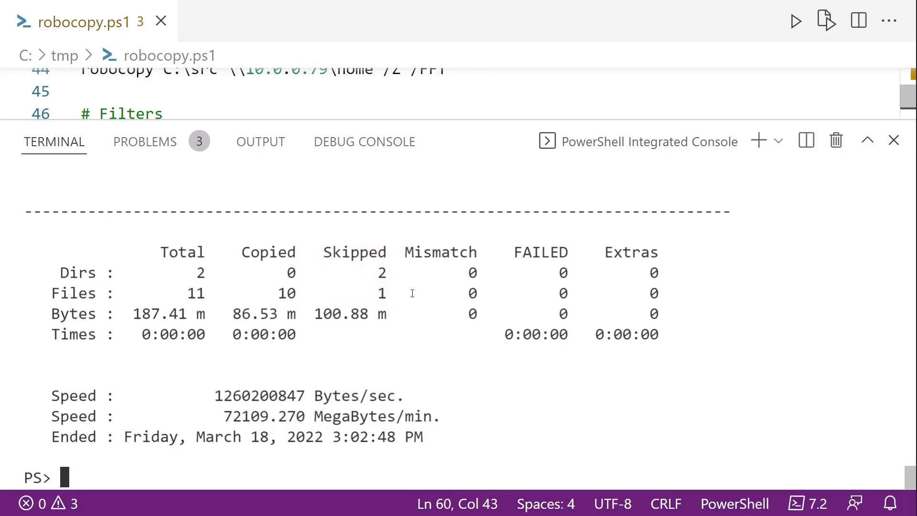
{"action": "left_click", "coordinate": [893, 140]}
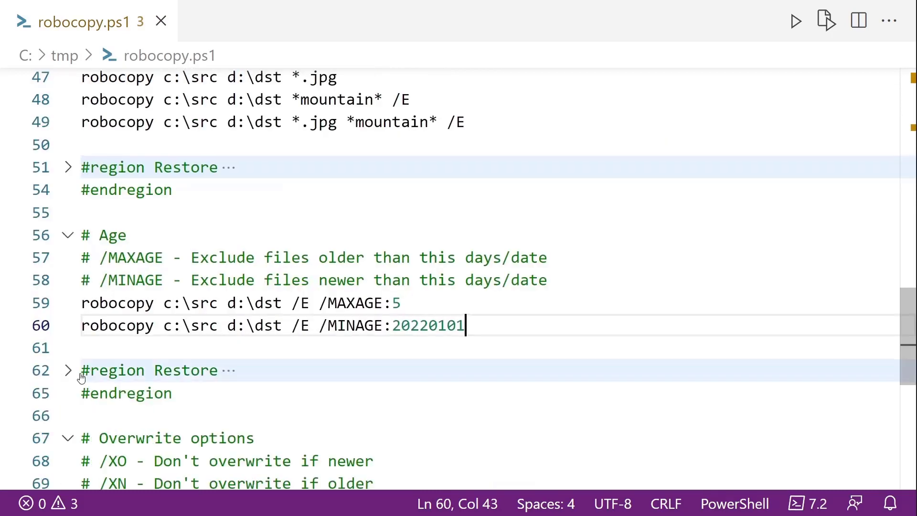
Step: Reset the folders and run the /XO copy, copying all 3 files (108.72 MB)
{"action": "left_click", "coordinate": [795, 20]}
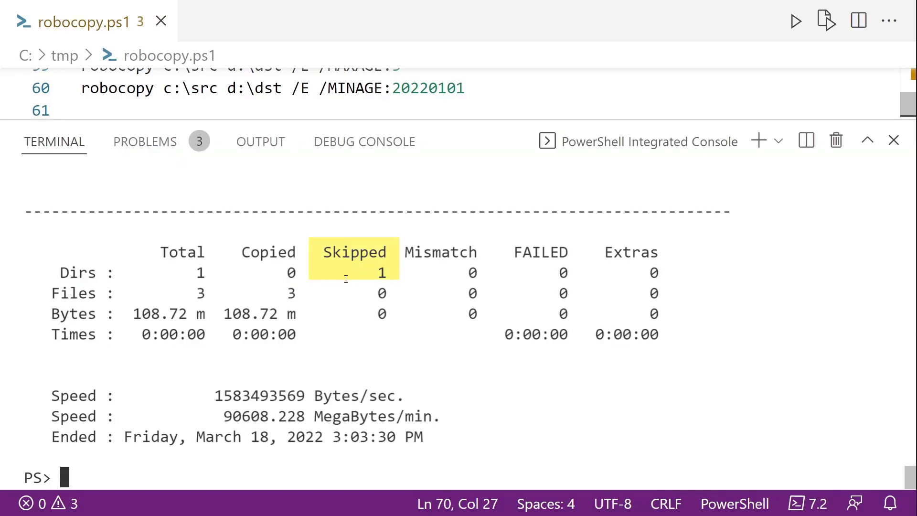
{"action": "mouse_move", "coordinate": [362, 286]}
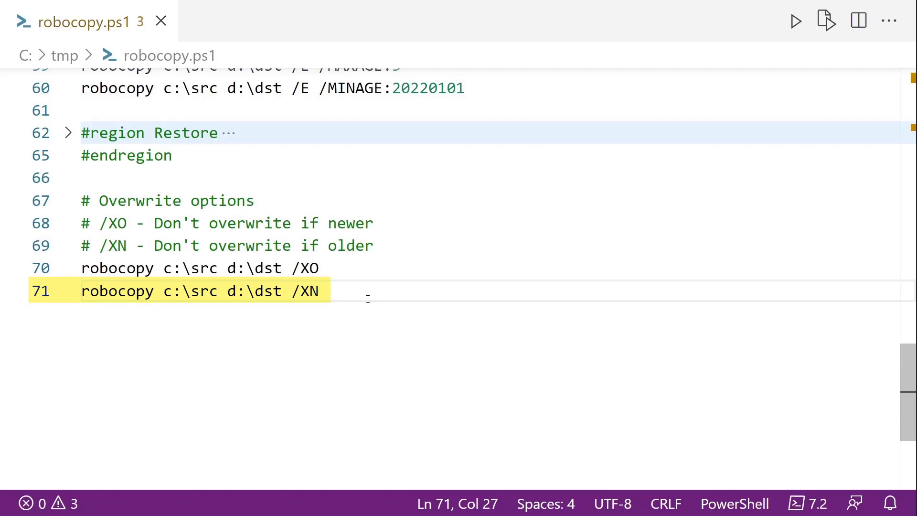
Step: Run robocopy c:\src d:\dst /XN, which skips all 3 files and copies none
{"action": "left_click", "coordinate": [321, 292]}
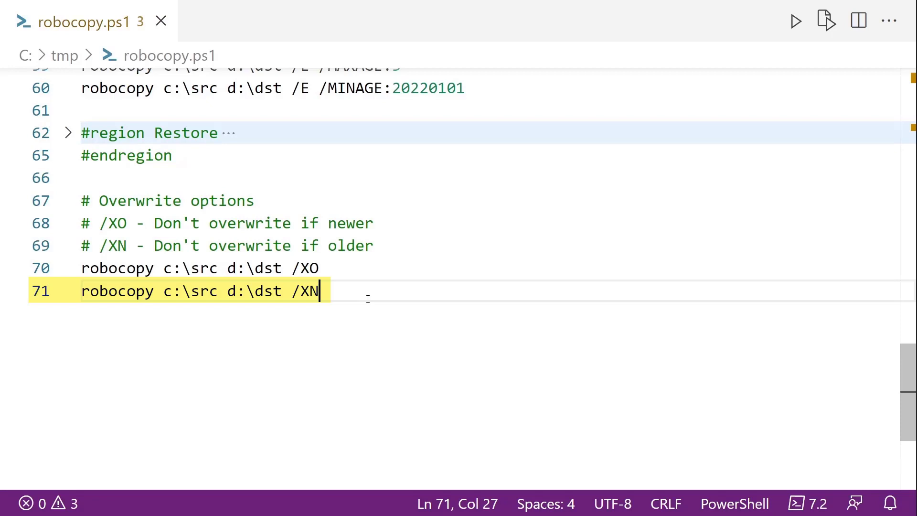
{"action": "left_click", "coordinate": [795, 20]}
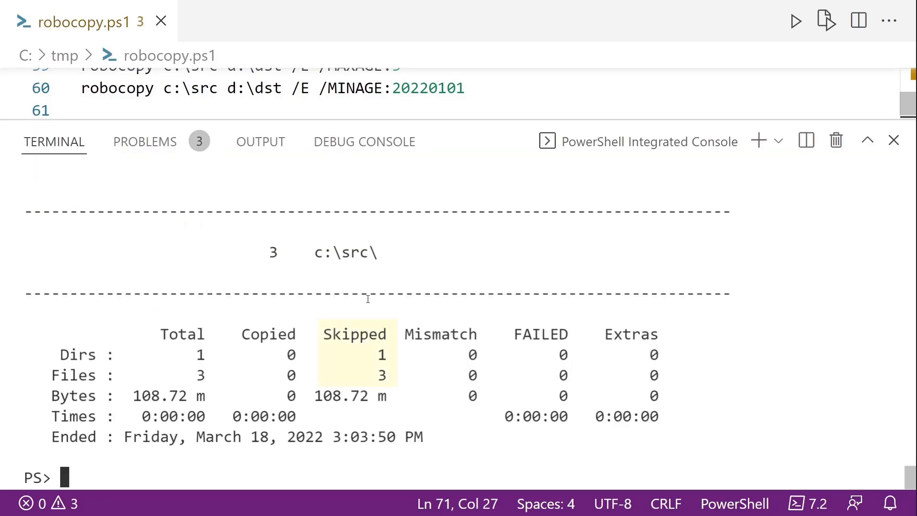